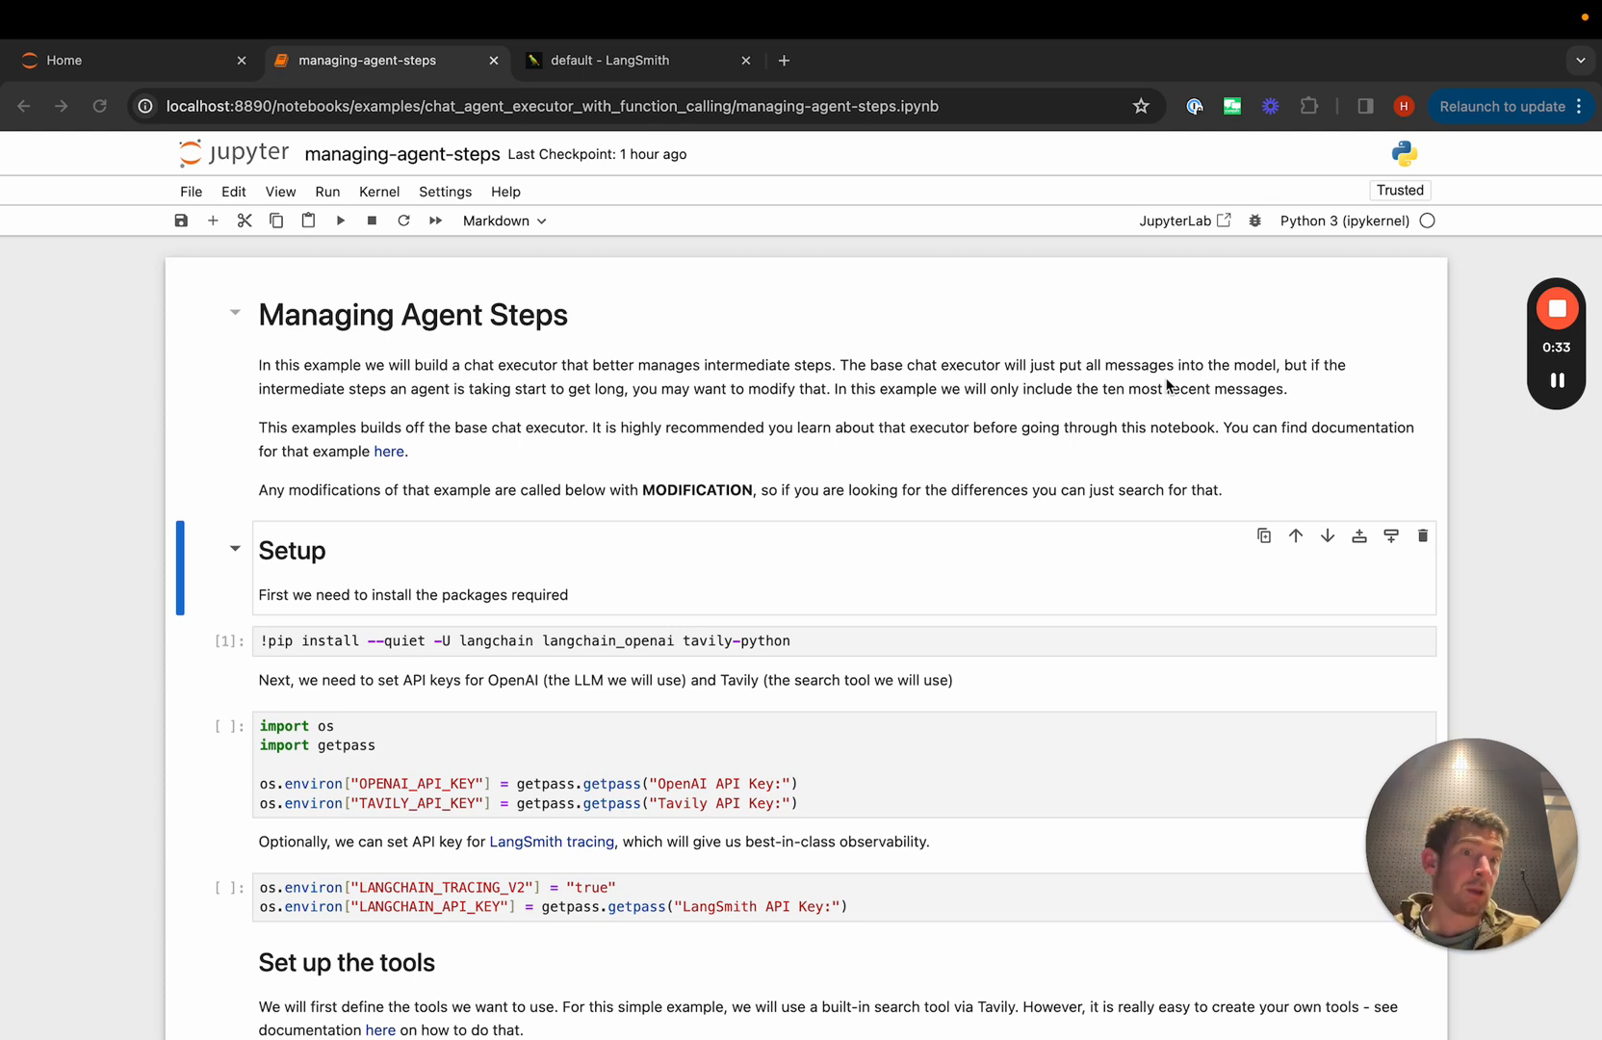
{"action": "scroll", "scroll_direction": "down", "scroll_amount": 3}
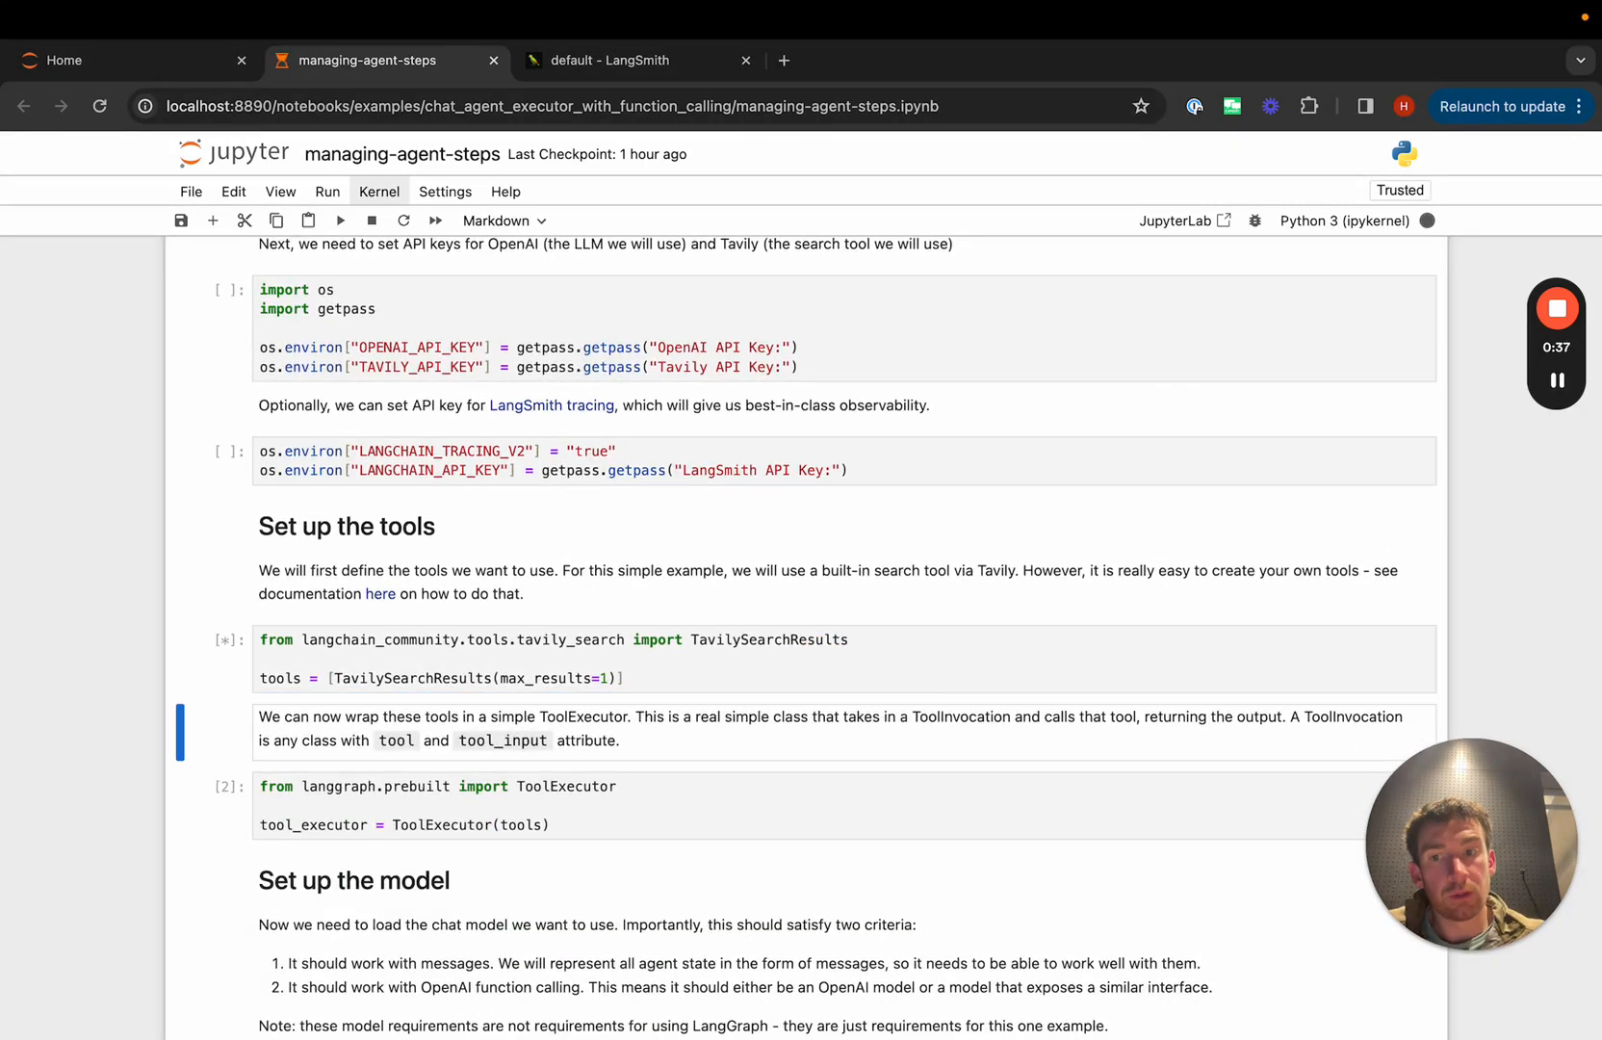
{"action": "scroll", "scroll_direction": "down", "scroll_amount": 3}
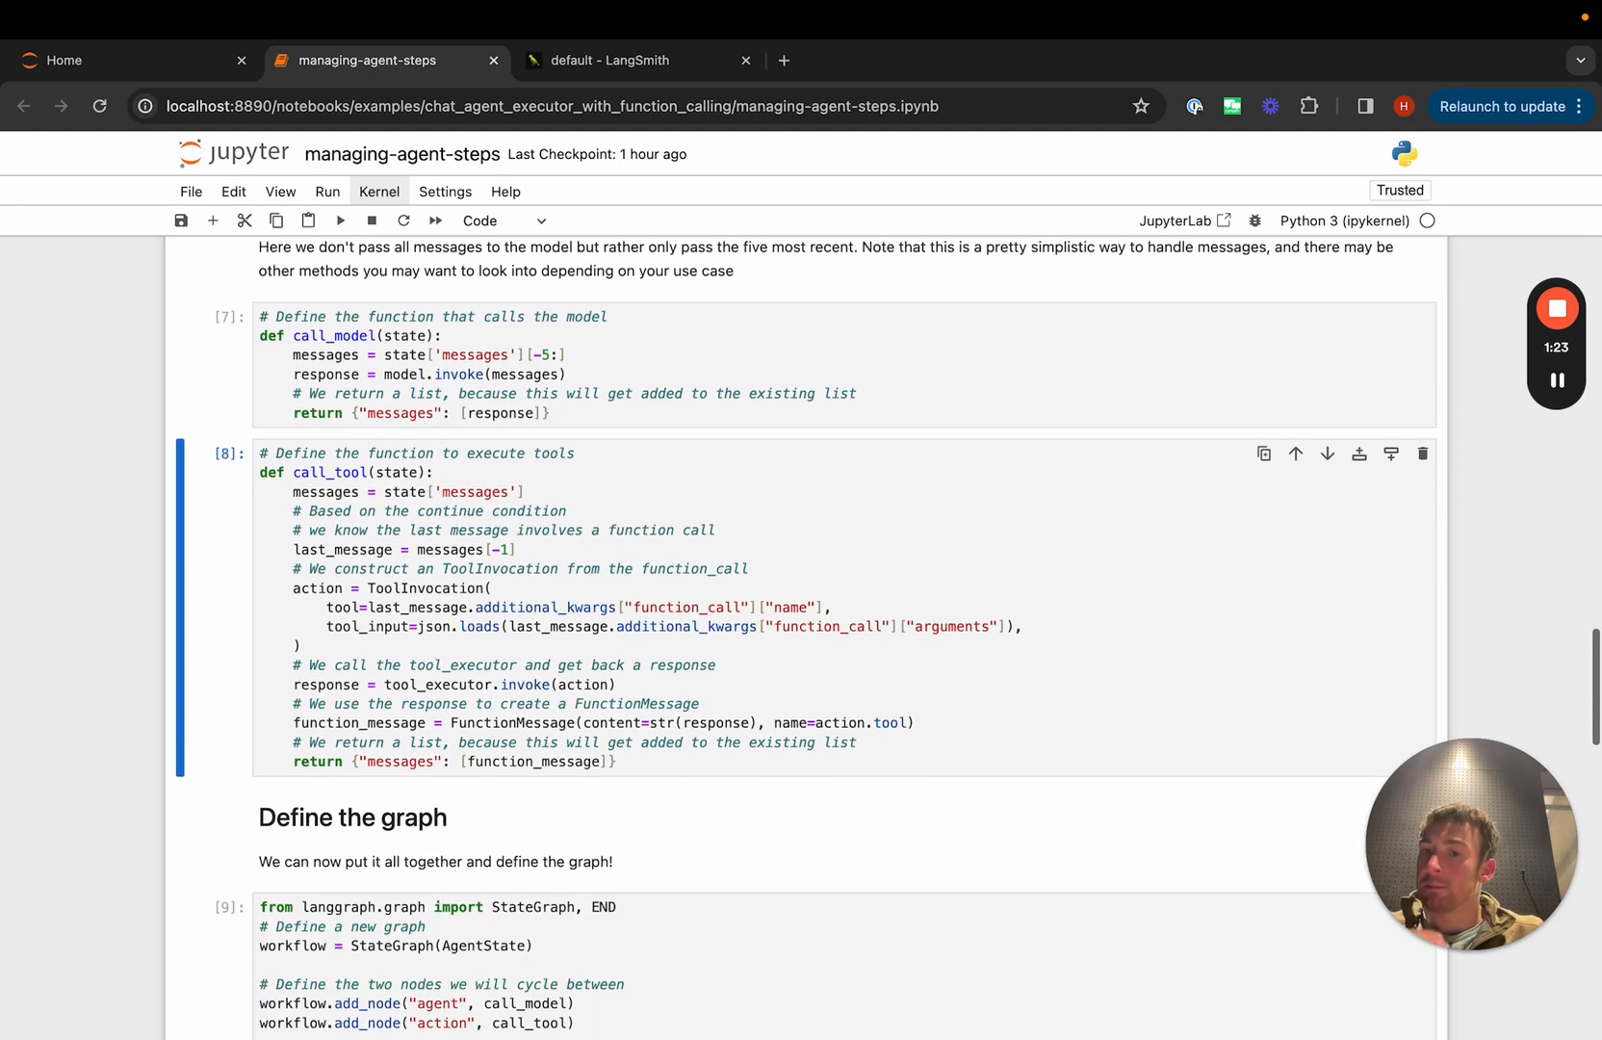
{"action": "scroll", "scroll_direction": "down", "scroll_amount": 3}
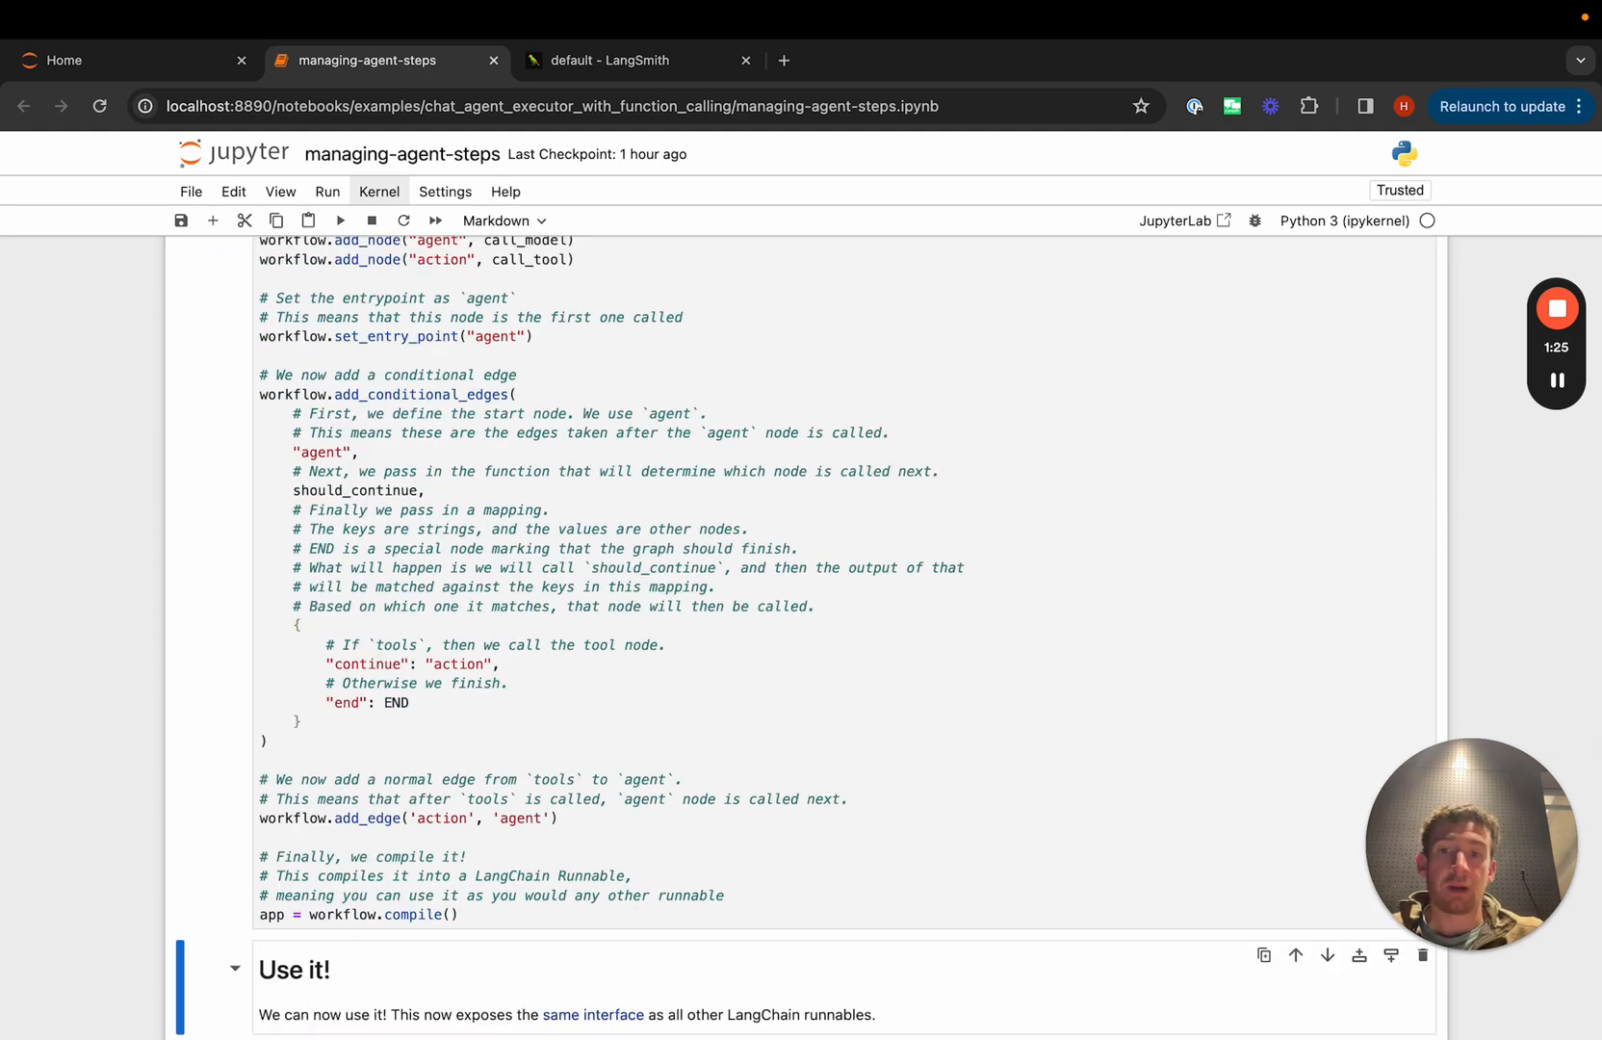